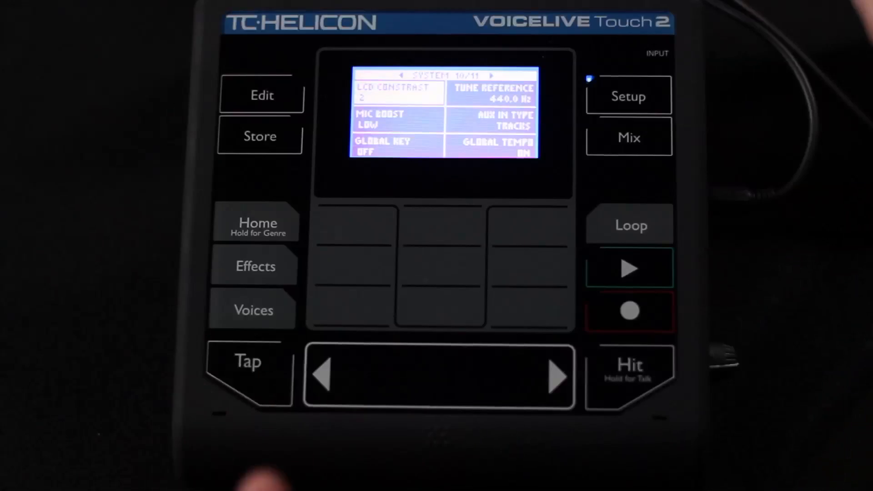
Select the AUX IN TYPE setting, currently Tracks, on System page 10/11
click(554, 377)
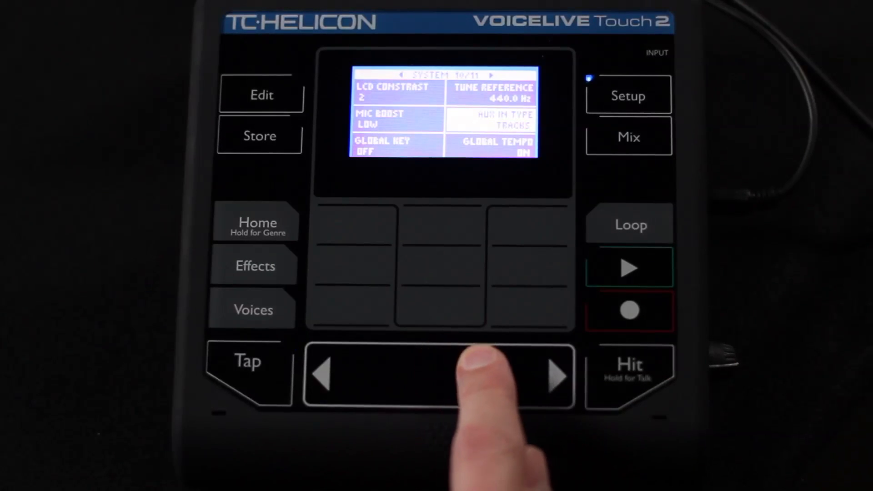
Change AUX IN TYPE from Tracks to Line using the control strip
click(546, 374)
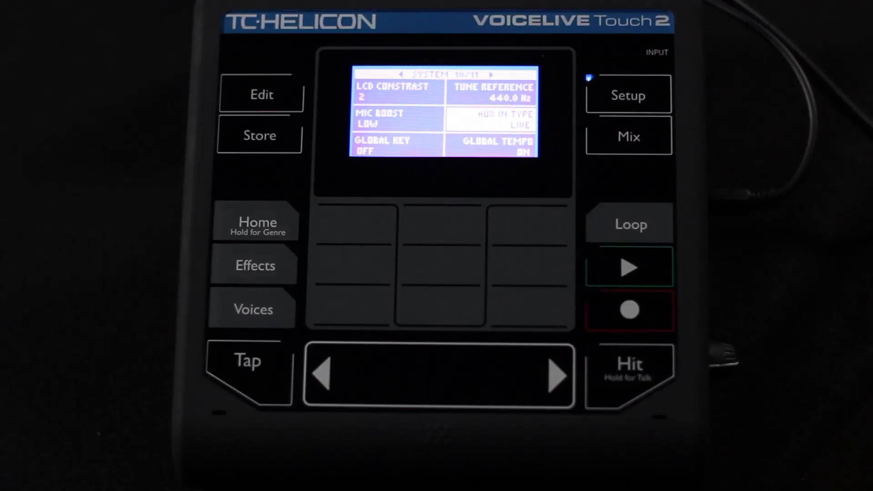